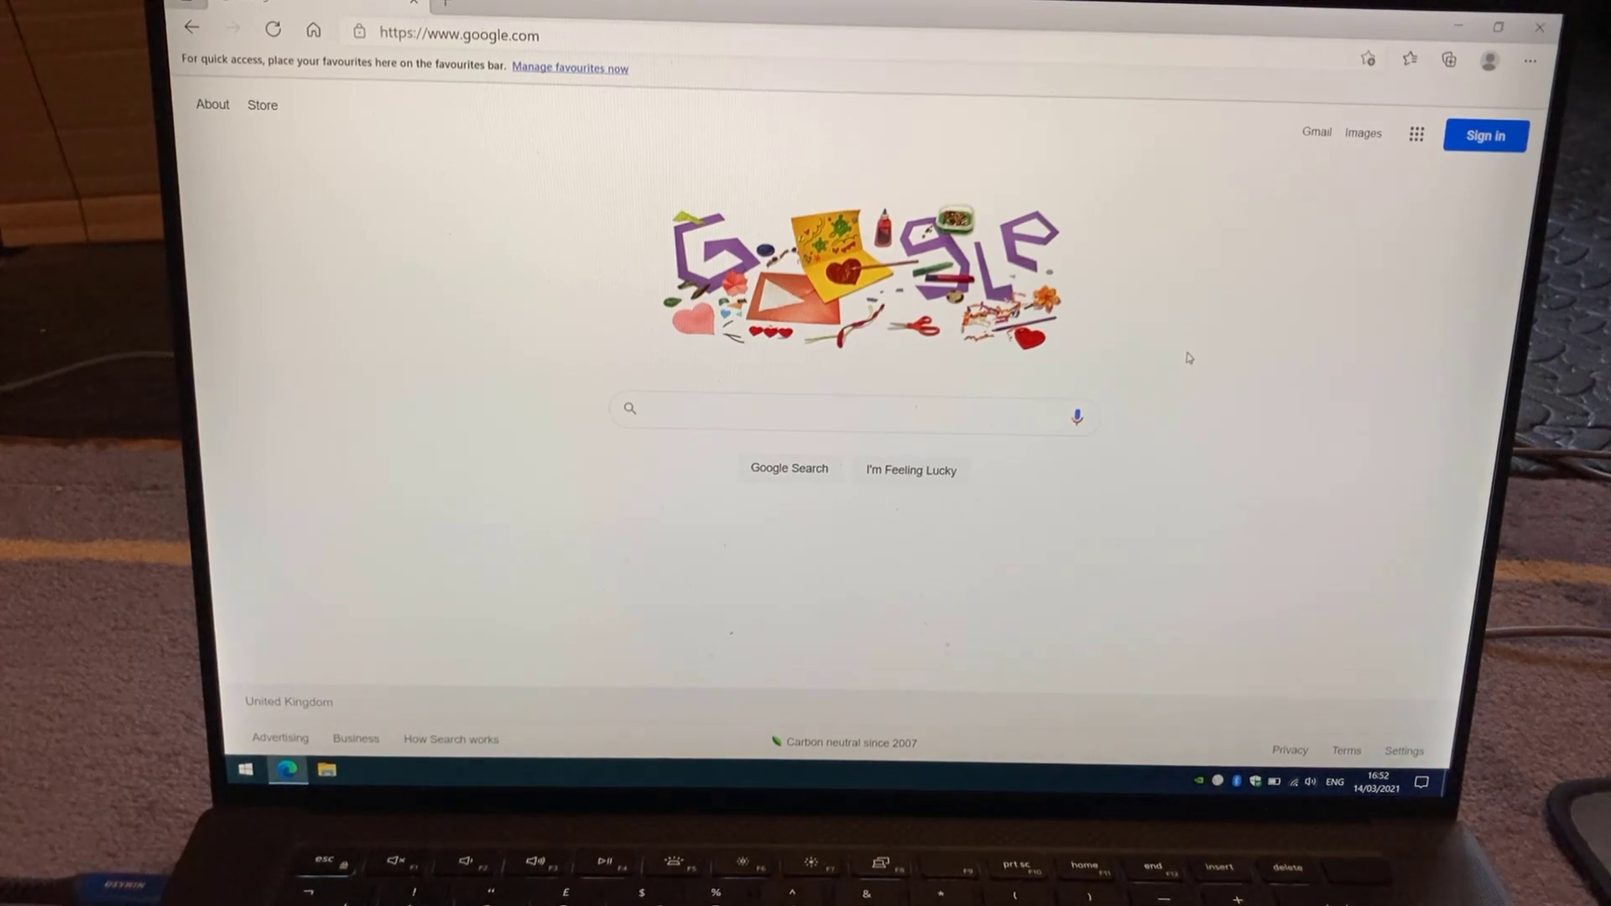
Search Google for 'altserver' and go to the Welcome to AltStore result.
text(altserver)
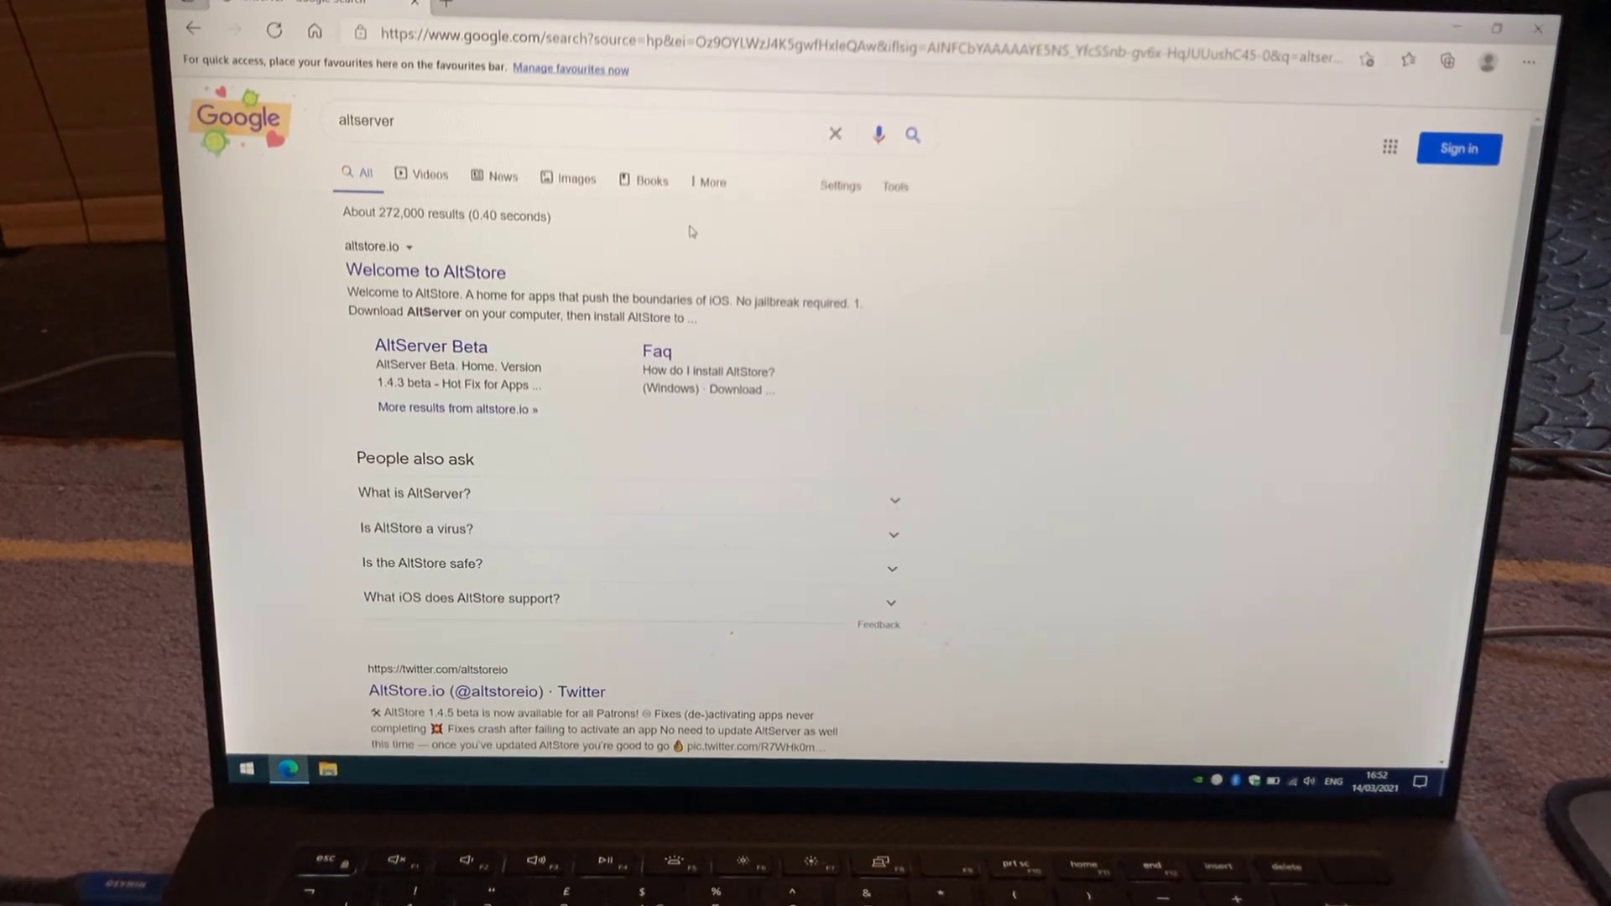
click(427, 272)
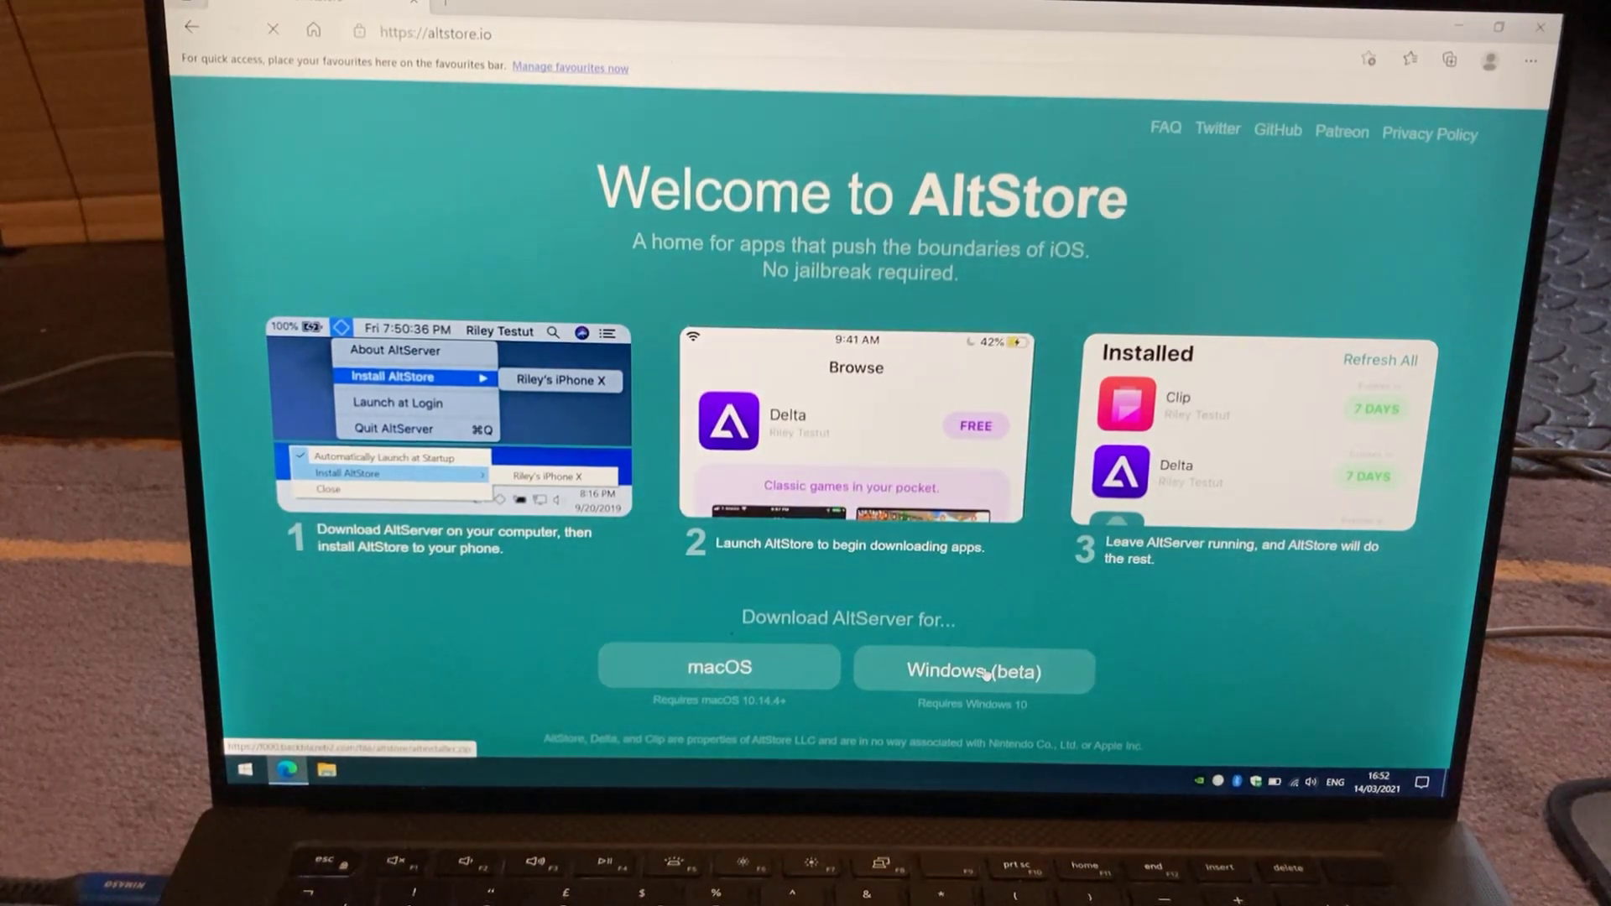
Download the Windows (beta) build of AltServer and launch its setup from the zip.
click(984, 671)
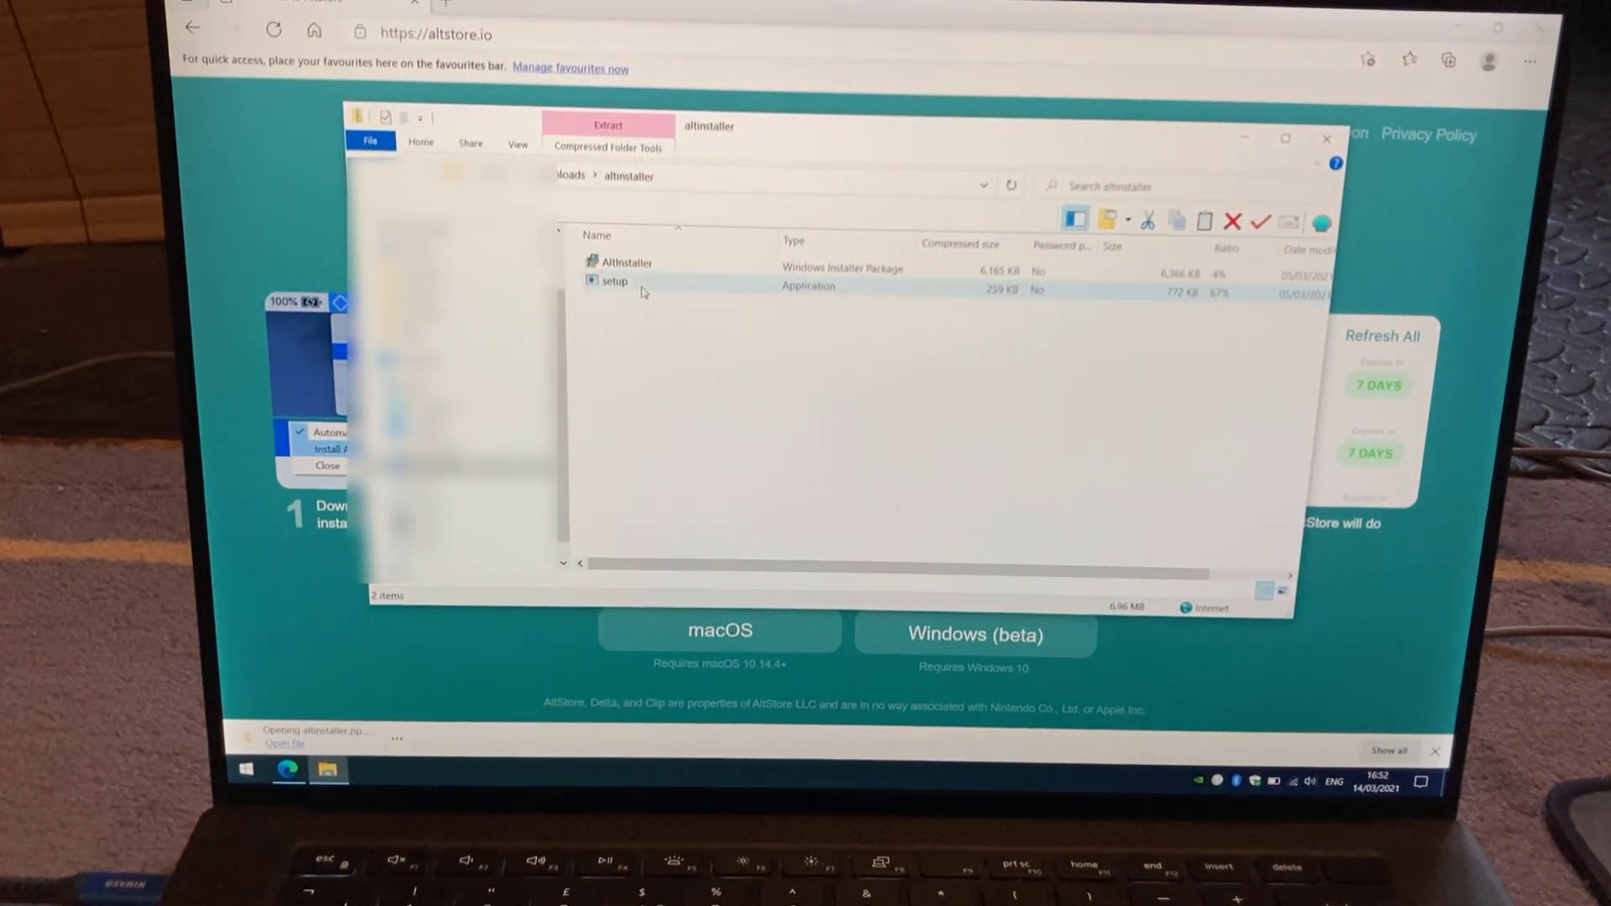
click(614, 281)
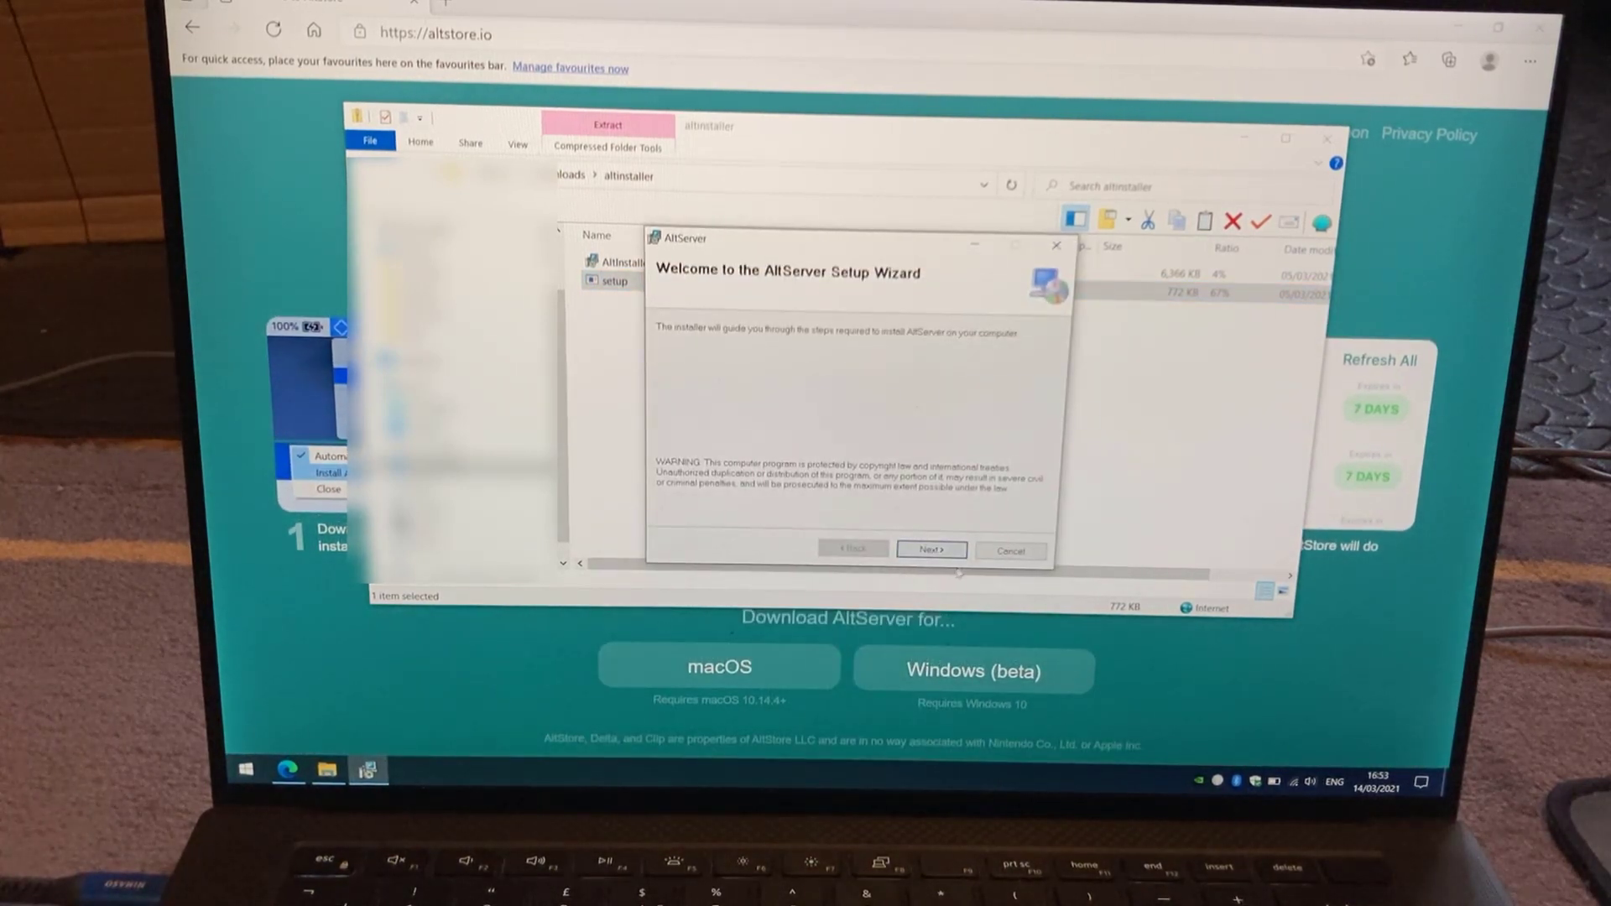
Install into C:\Program Files (x86)\AltServer for just this user, allow UAC, and close the wizard.
click(930, 550)
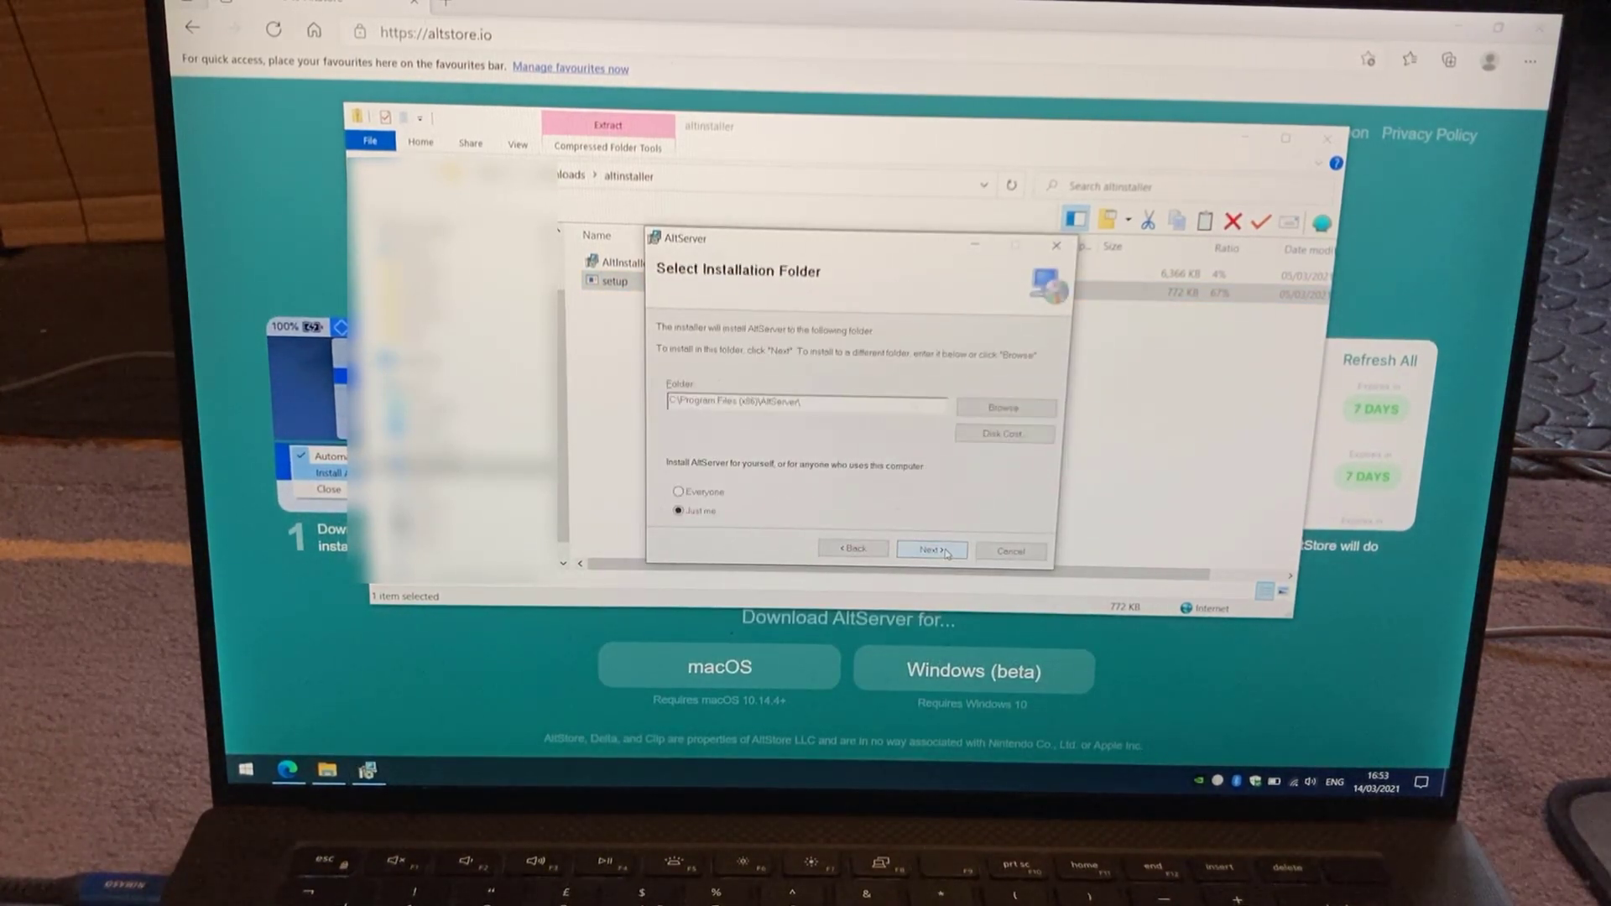
click(931, 551)
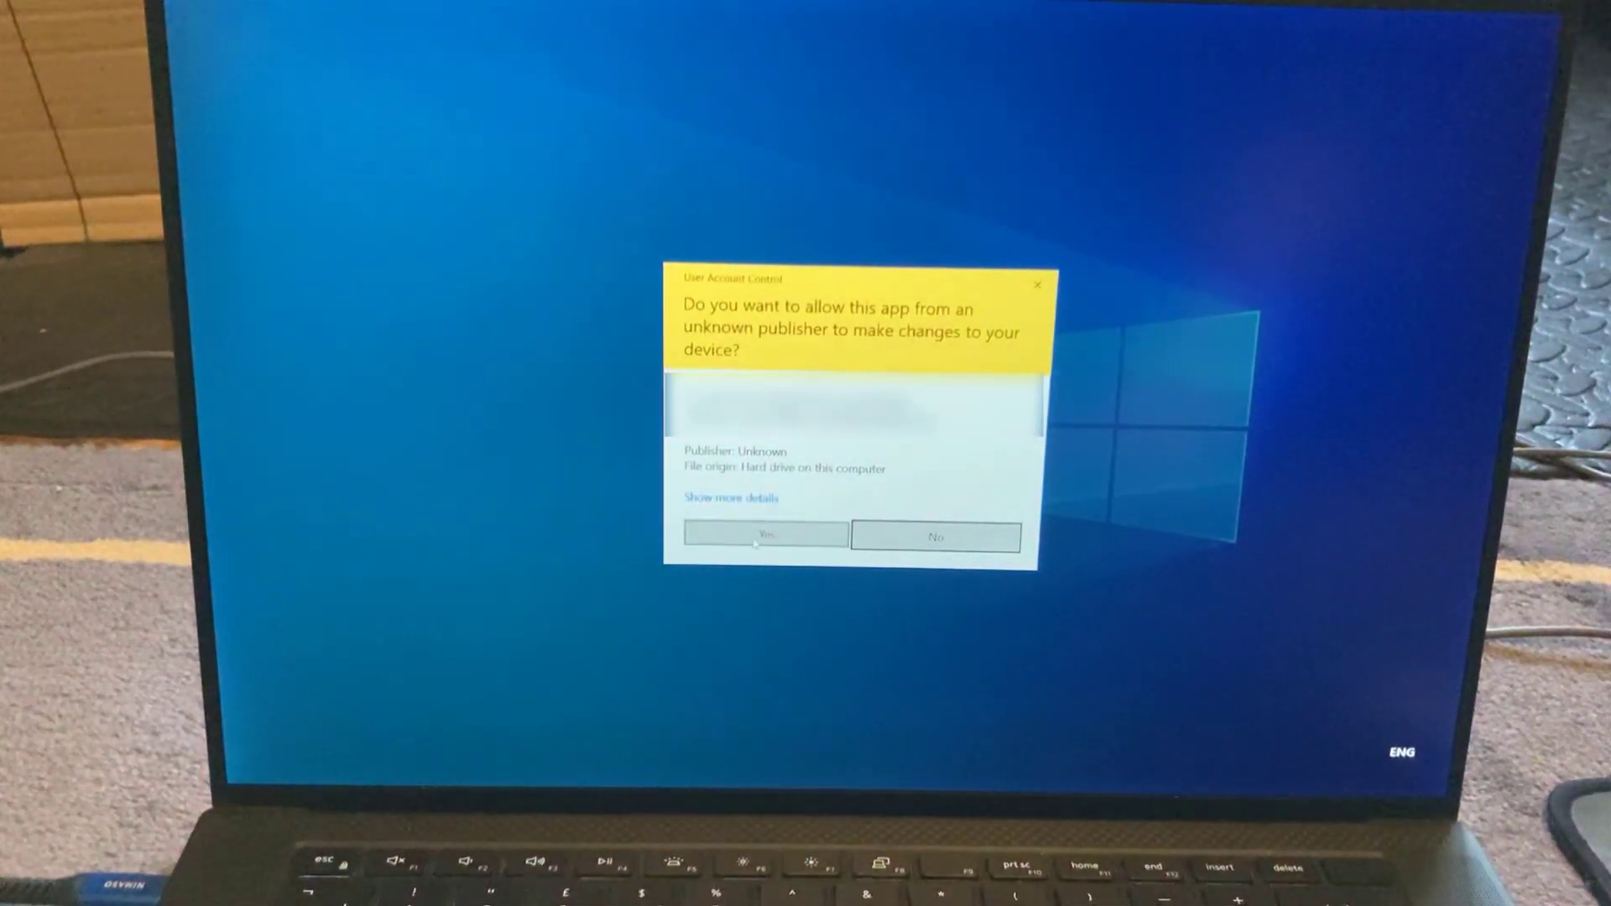
click(766, 536)
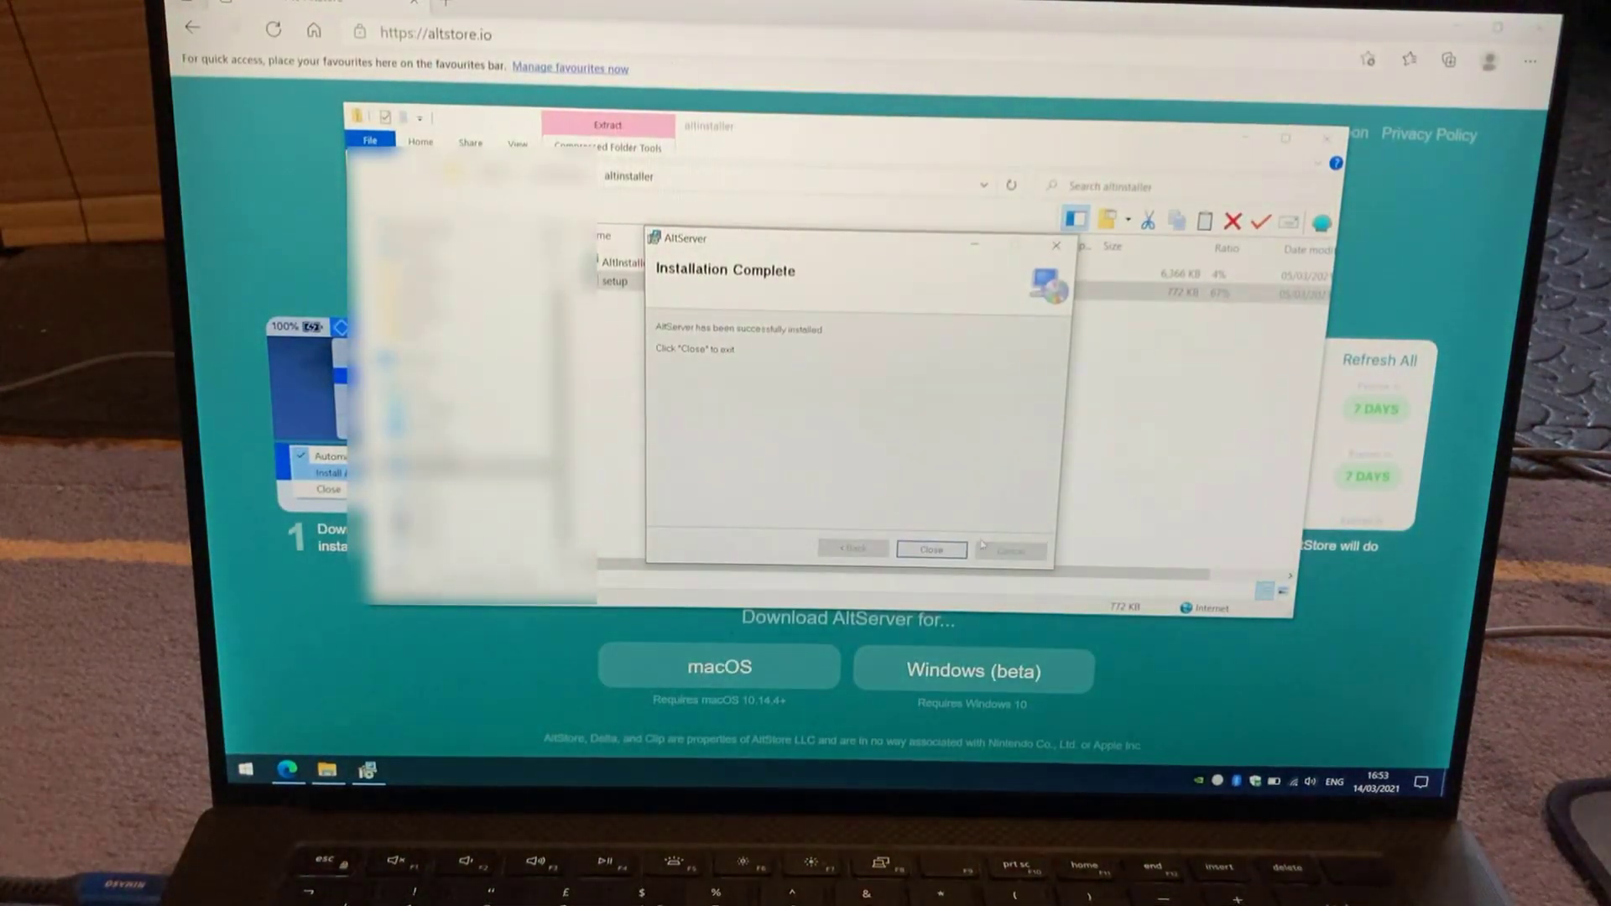
click(931, 549)
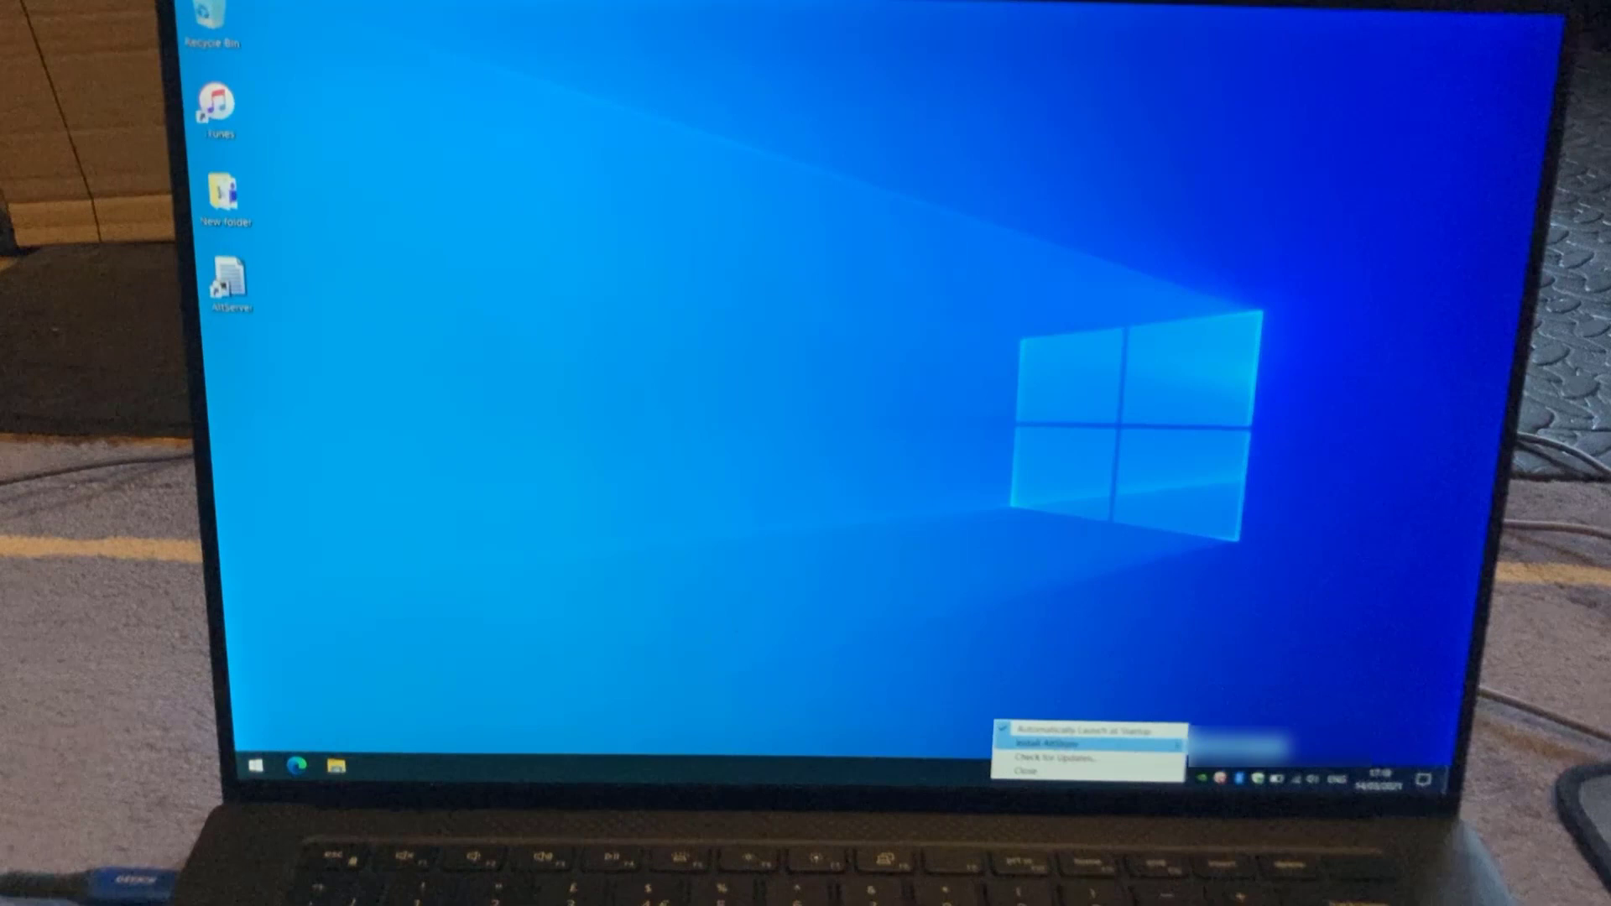
click(1063, 745)
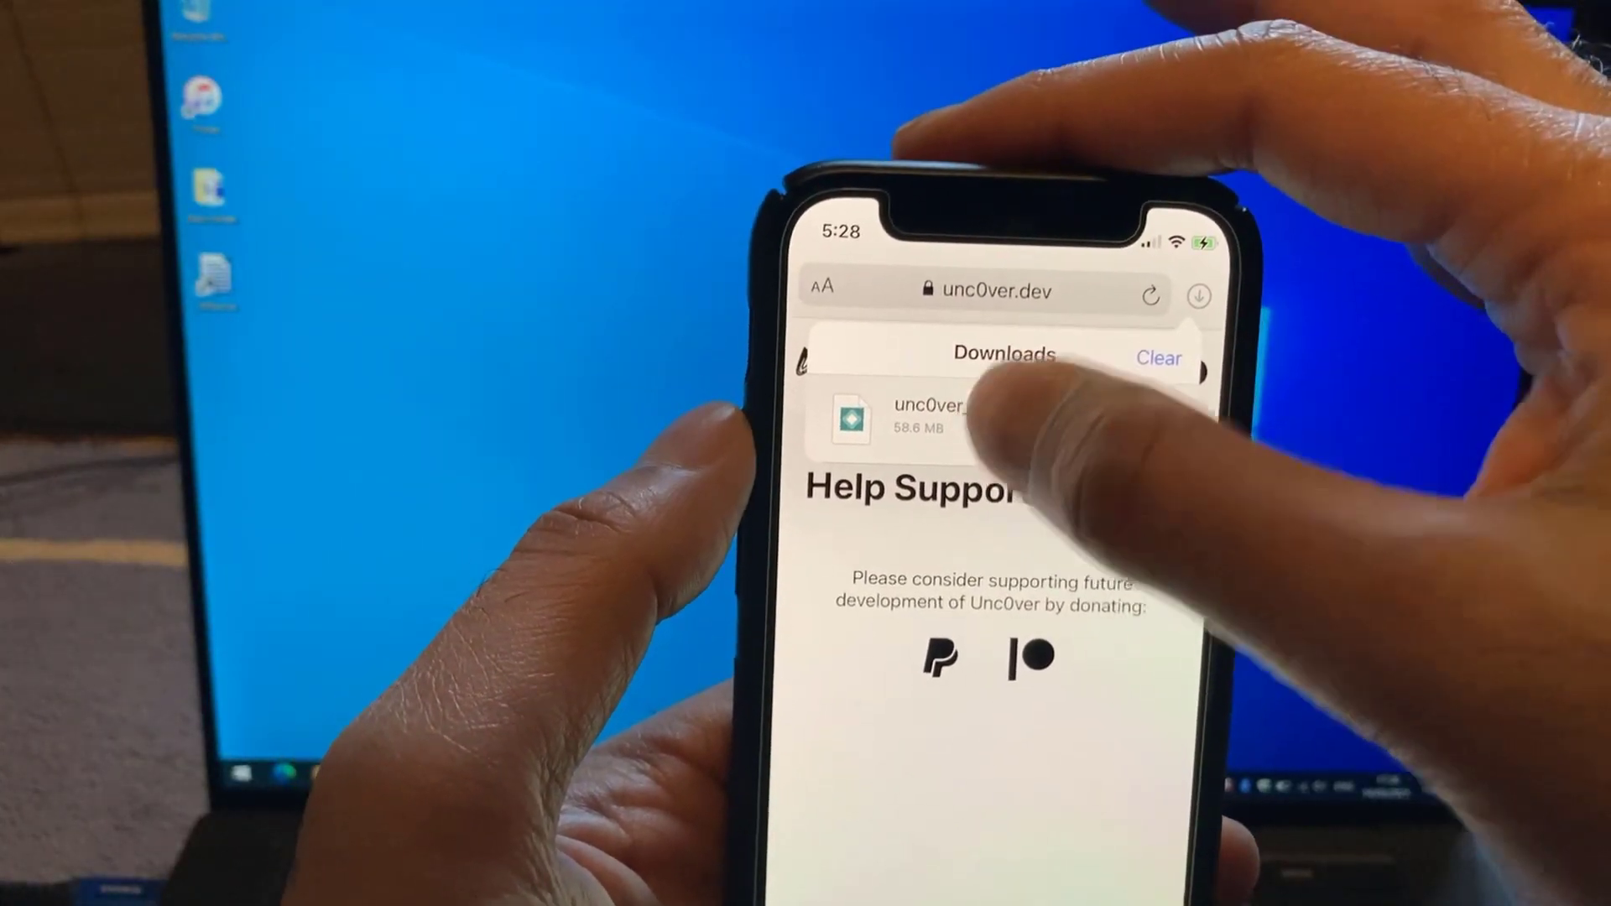
View the downloaded unc0ver_Release_6.1.1 iOS App (58.6 MB) from Safari's downloads list.
click(909, 419)
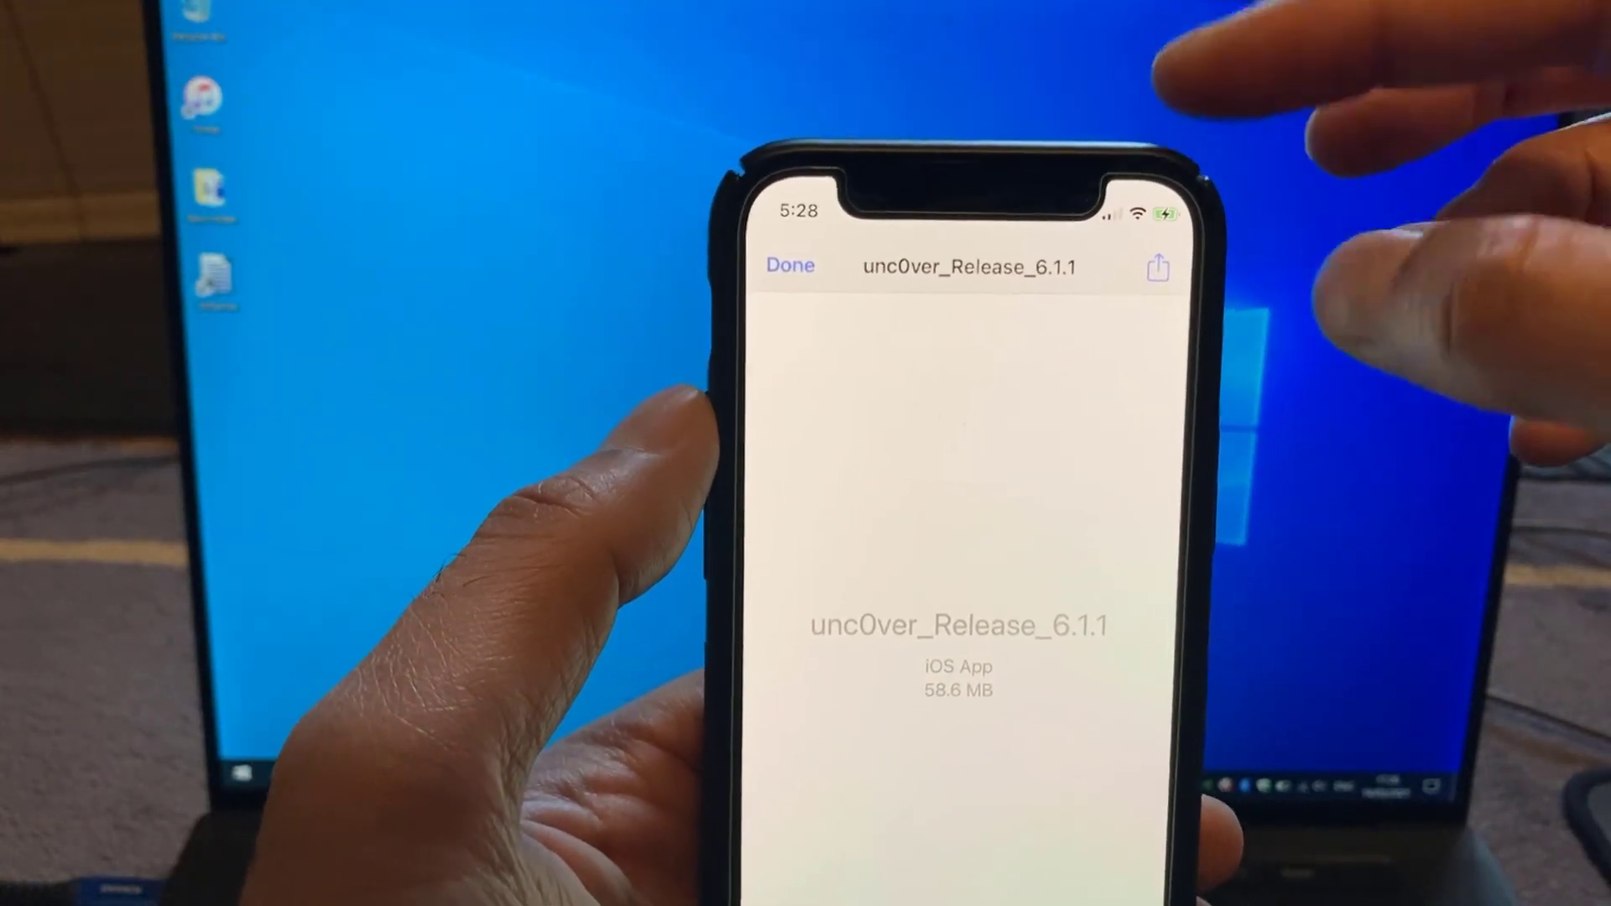